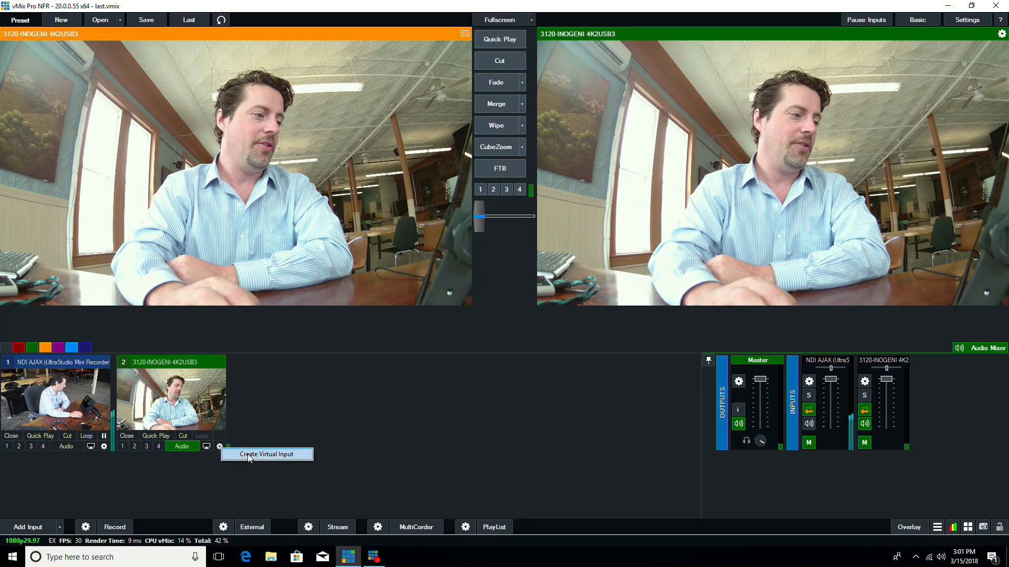
# - Create a virtual copy of the 4K camera zoomed to about 4x on the face
pyautogui.click(266, 454)
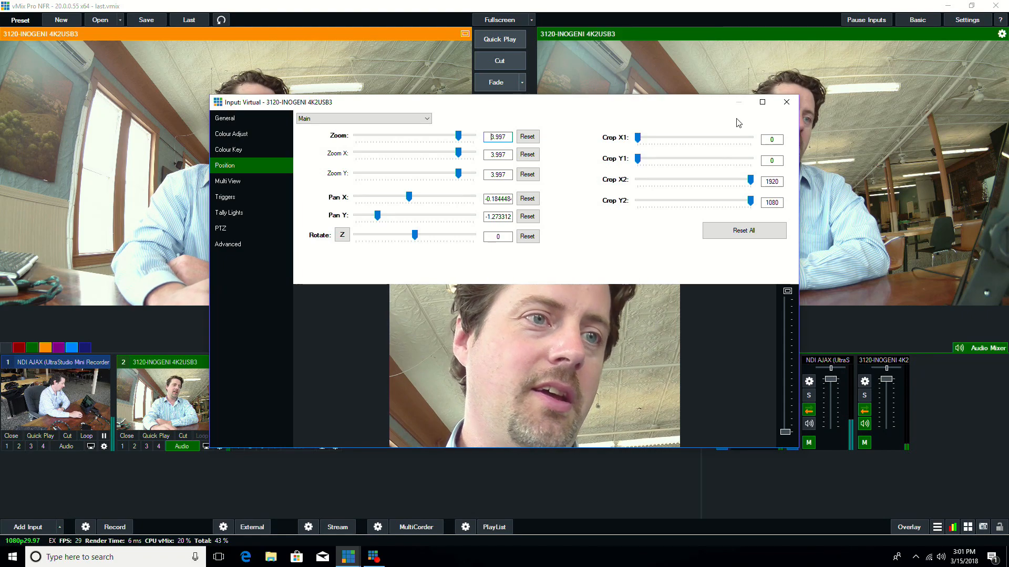
pyautogui.click(785, 101)
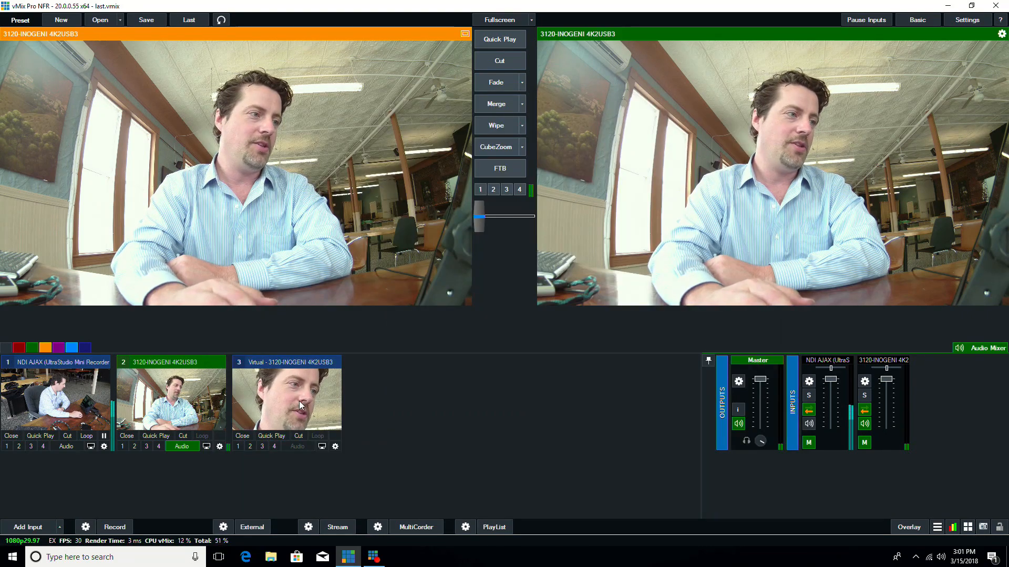
# - Add a second virtual camera input at 2.169 zoom, panned to centre the face
pyautogui.click(286, 399)
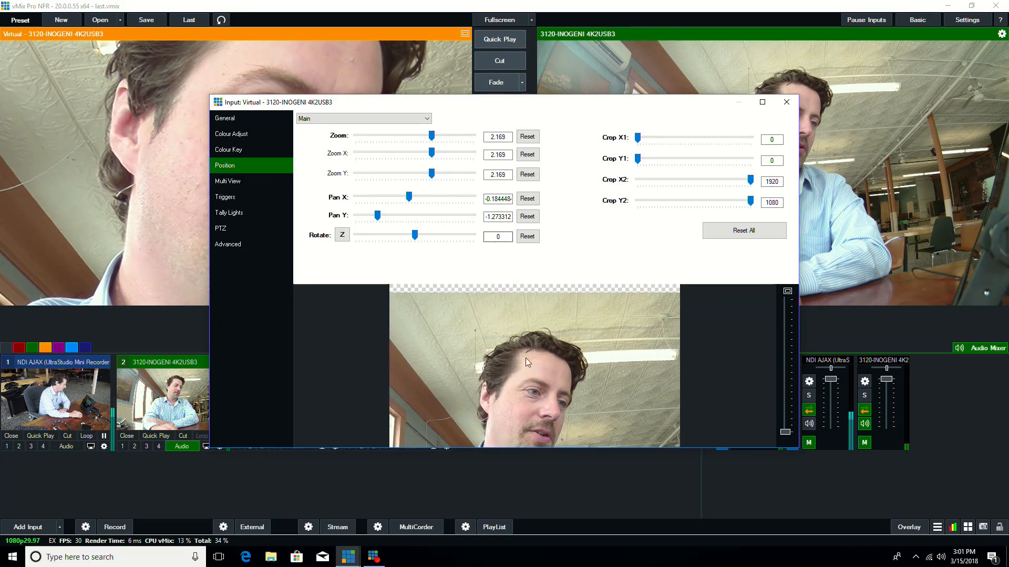
pyautogui.moveTo(409, 198); pyautogui.dragTo(399, 198)
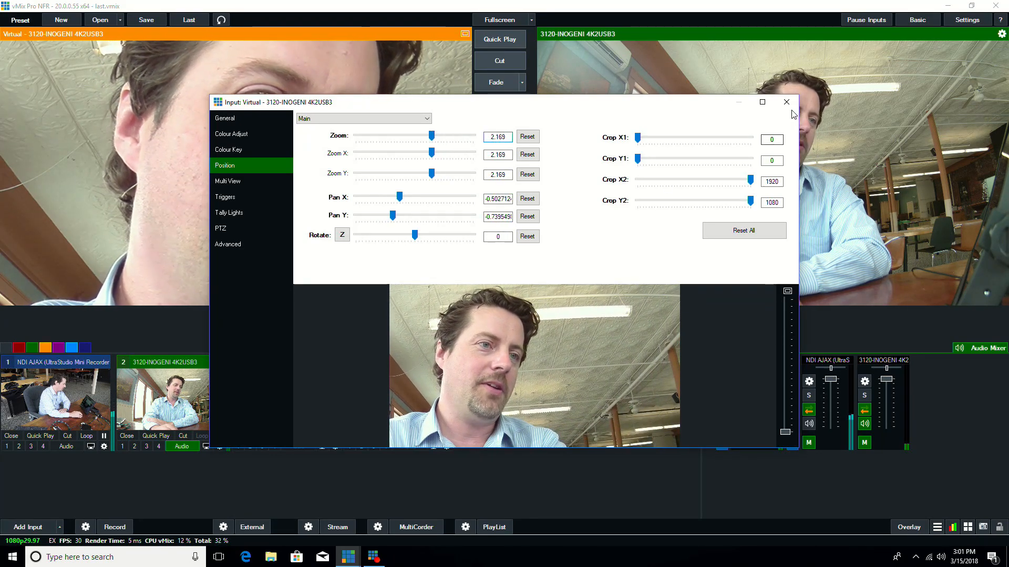
pyautogui.click(786, 102)
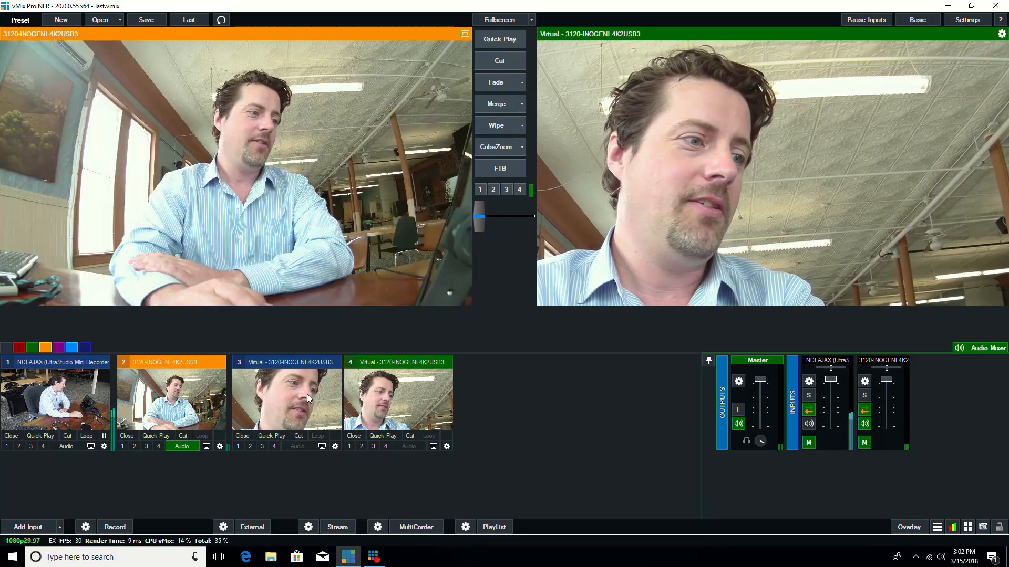
# - Load virtual input 3, the tight close-up, into Preview
pyautogui.click(286, 395)
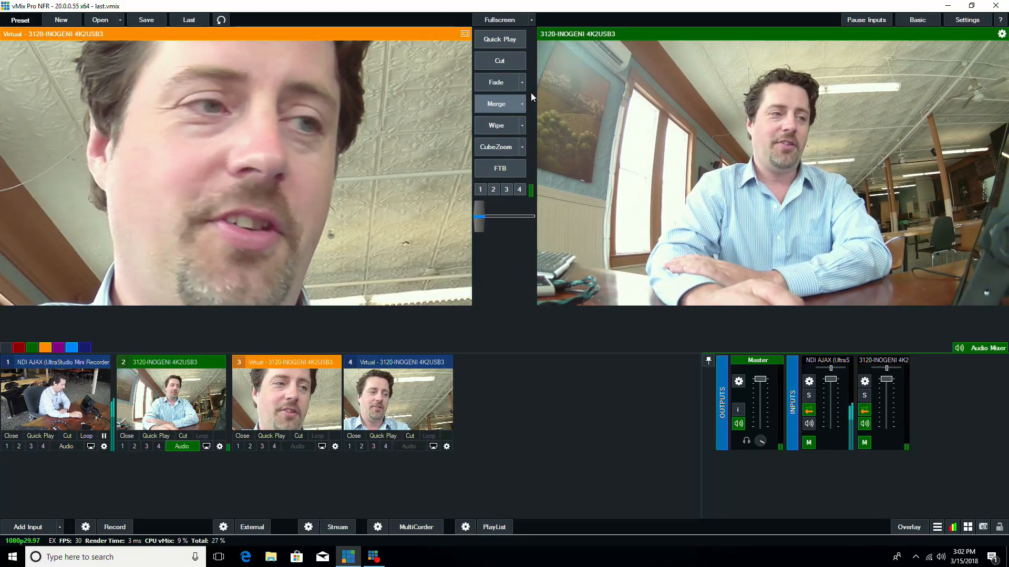
pyautogui.moveTo(524, 109)
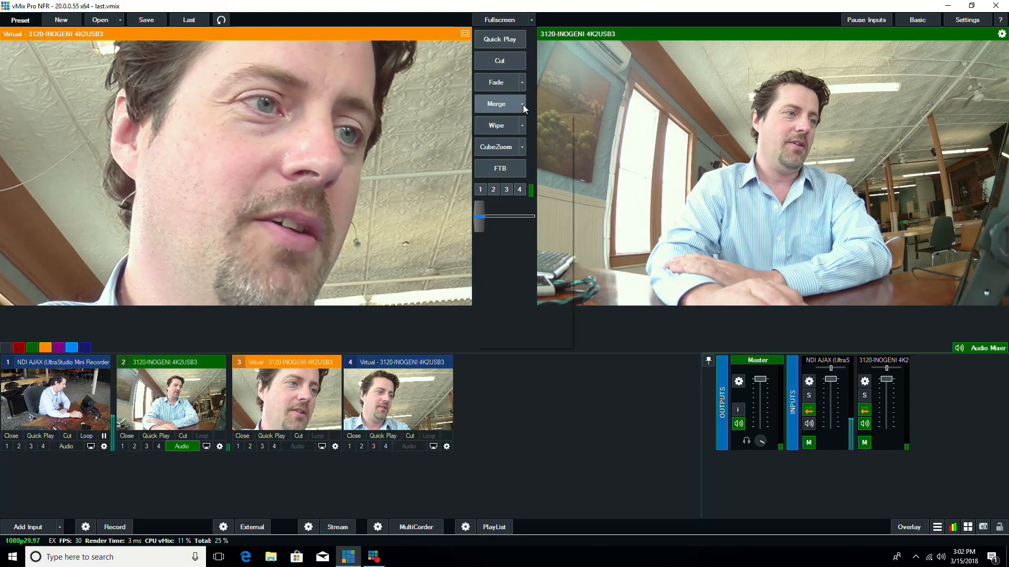
# - Set Merge duration to 5000 ms and merge to the close-up shot
pyautogui.click(522, 103)
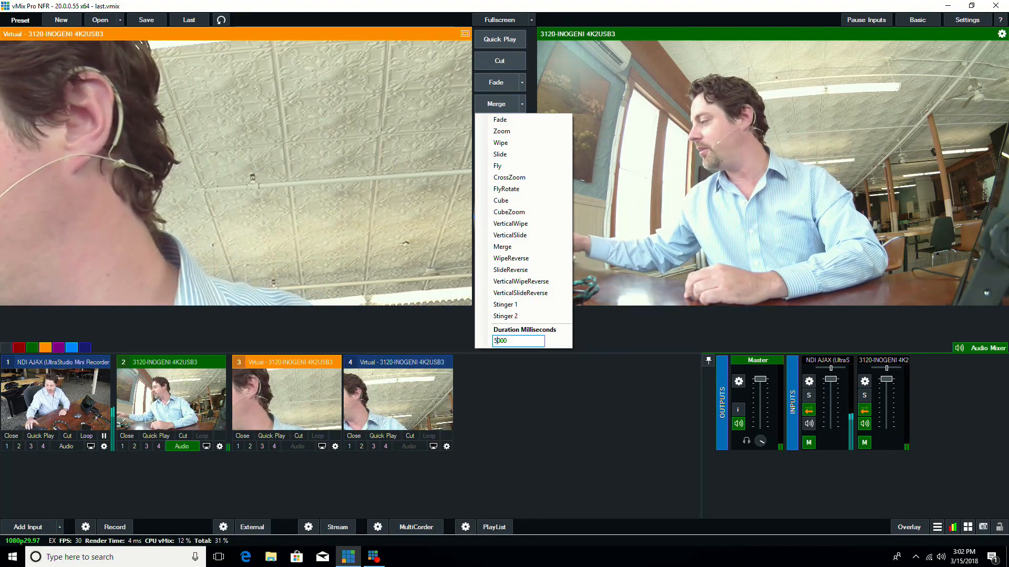
pyautogui.click(508, 212)
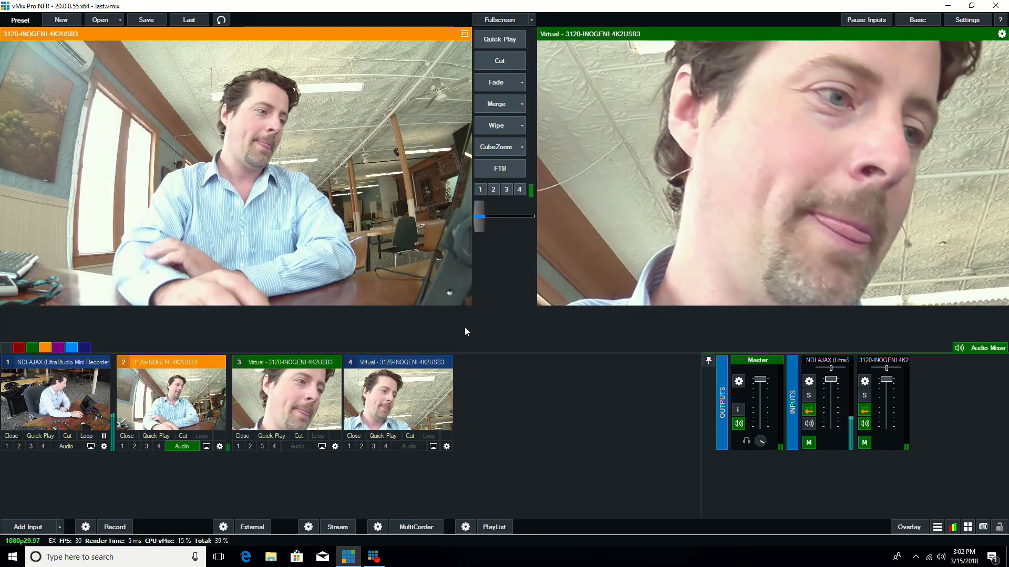